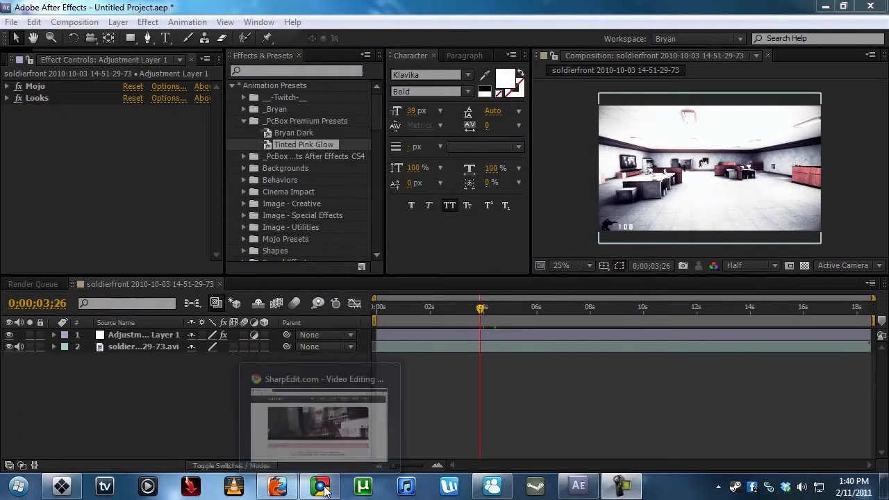
Scroll the SharpEdit homepage's About Us and Mission sections, select some text, and return to After Effects.
{"action": "left_click", "coordinate": [320, 485]}
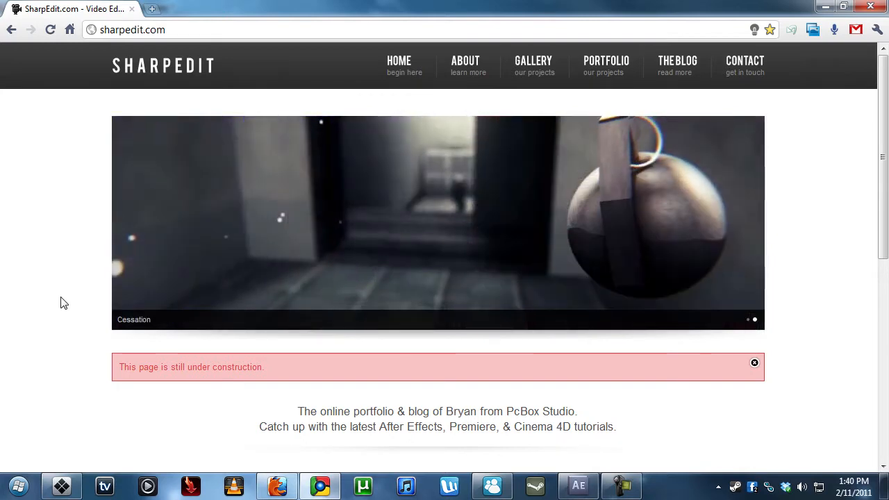
{"action": "scroll", "scroll_direction": "down", "scroll_amount": 3}
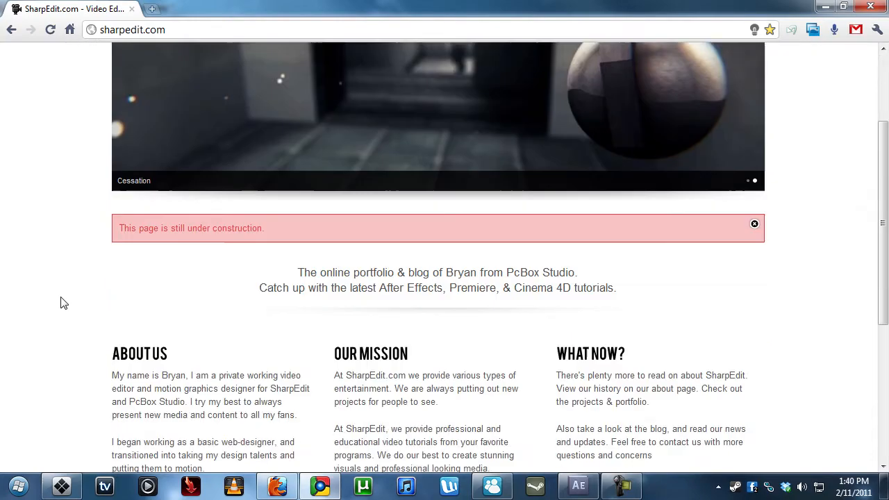
{"action": "scroll", "scroll_direction": "up", "scroll_amount": 3}
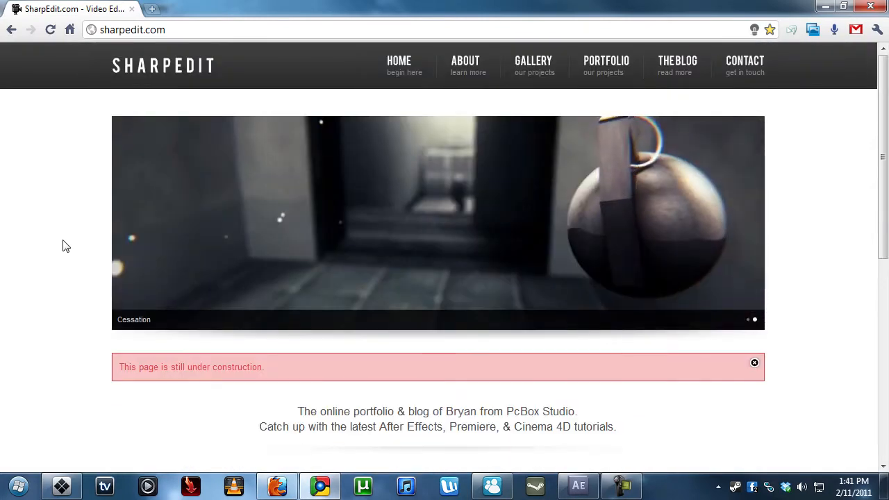
{"action": "mouse_move", "coordinate": [389, 401]}
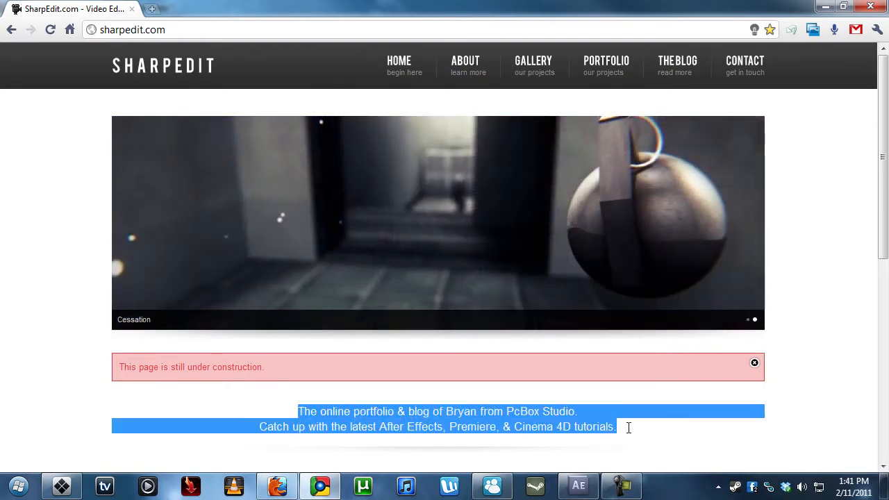
{"action": "left_click", "coordinate": [629, 433]}
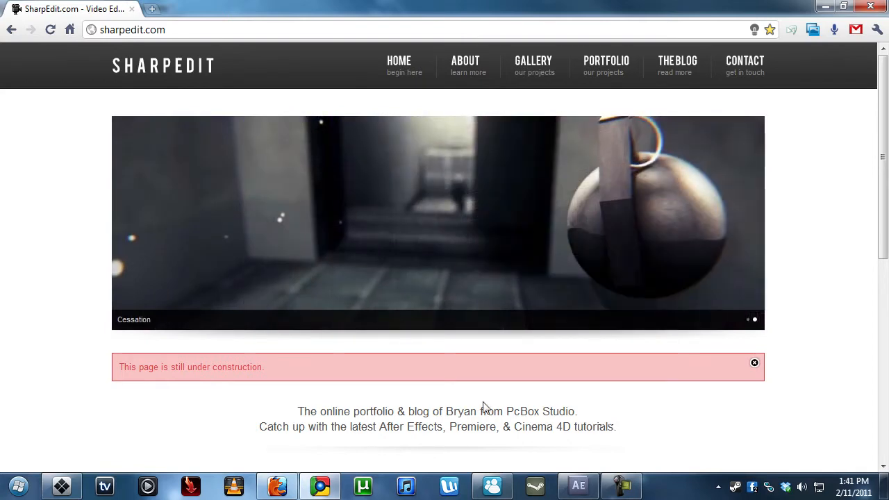
{"action": "mouse_move", "coordinate": [65, 210]}
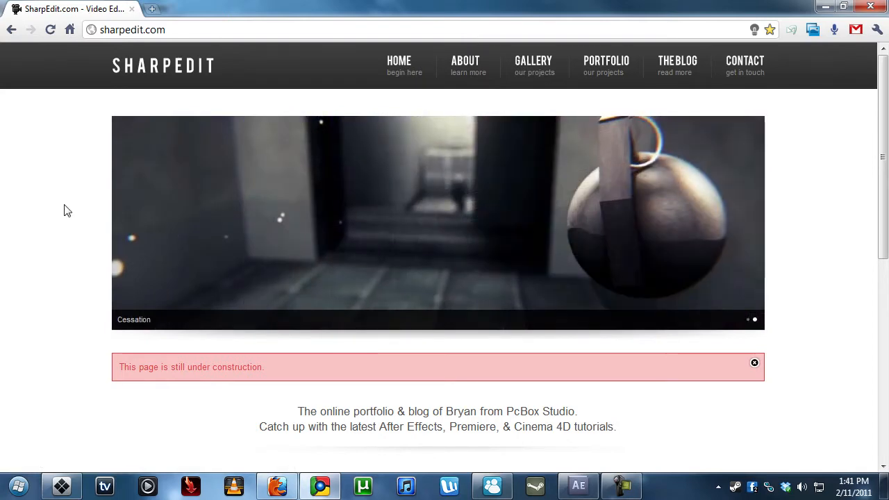
{"action": "double_click", "coordinate": [190, 366]}
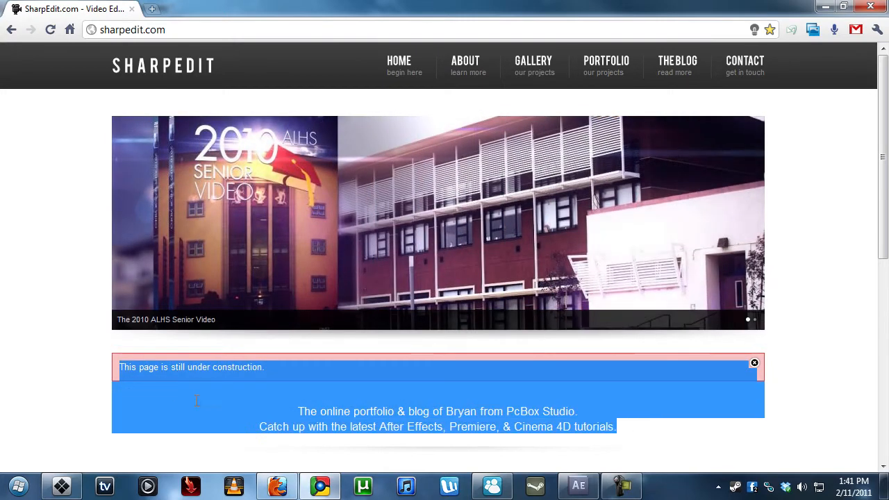
{"action": "mouse_move", "coordinate": [46, 376]}
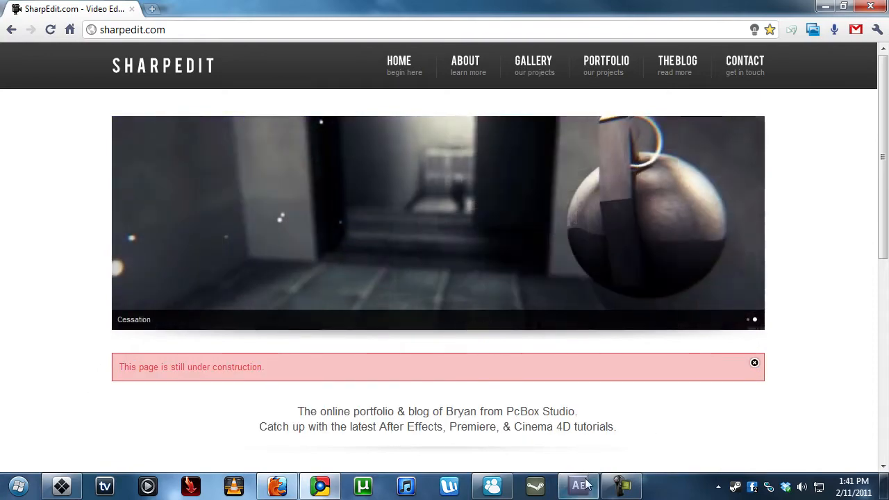
{"action": "left_click", "coordinate": [579, 485]}
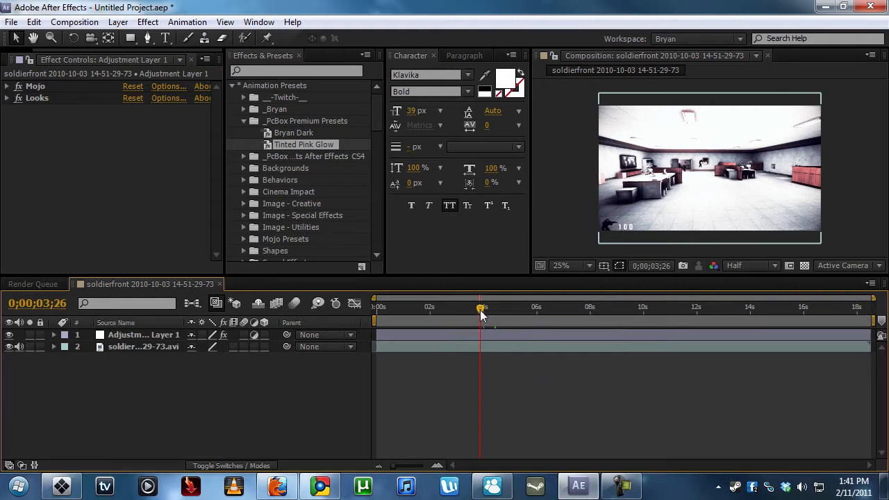
{"action": "left_click_drag", "start_coordinate": [481, 308], "coordinate": [503, 308]}
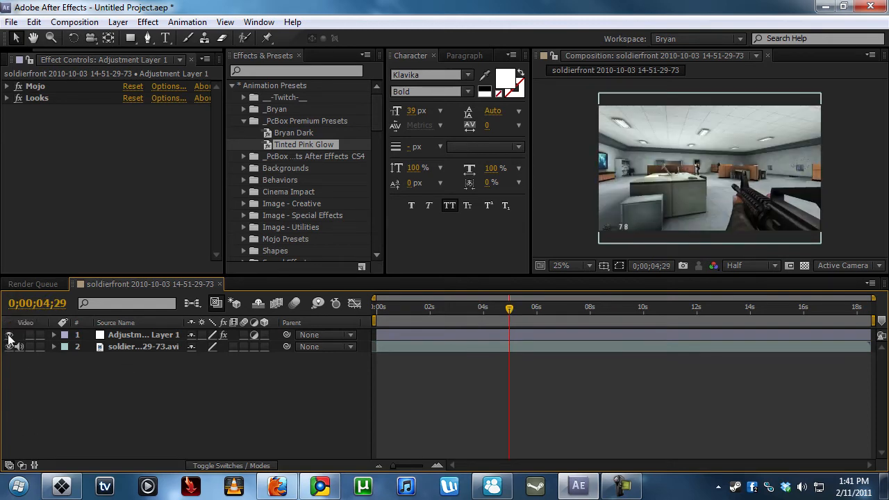
{"action": "left_click", "coordinate": [9, 334]}
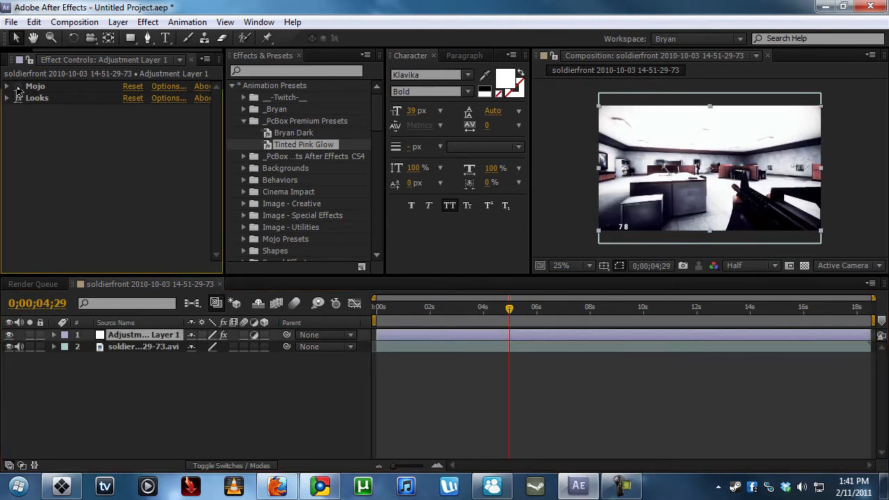
{"action": "left_click", "coordinate": [7, 85]}
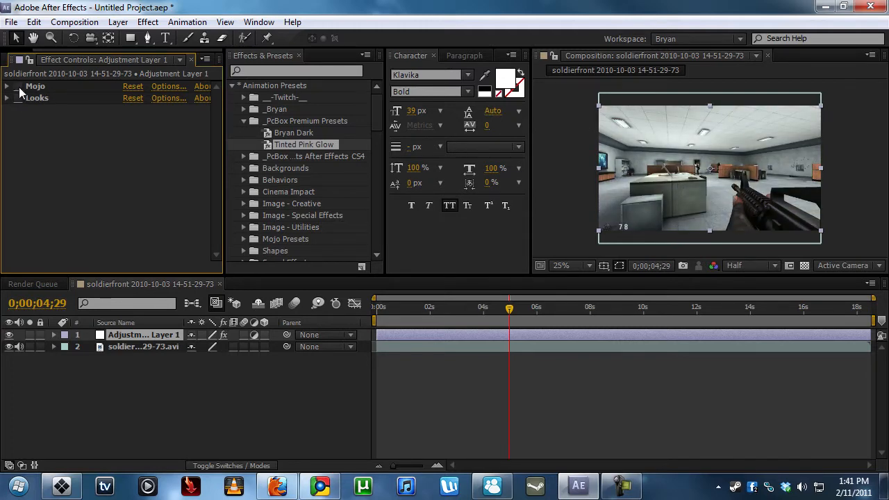
{"action": "left_click", "coordinate": [21, 86]}
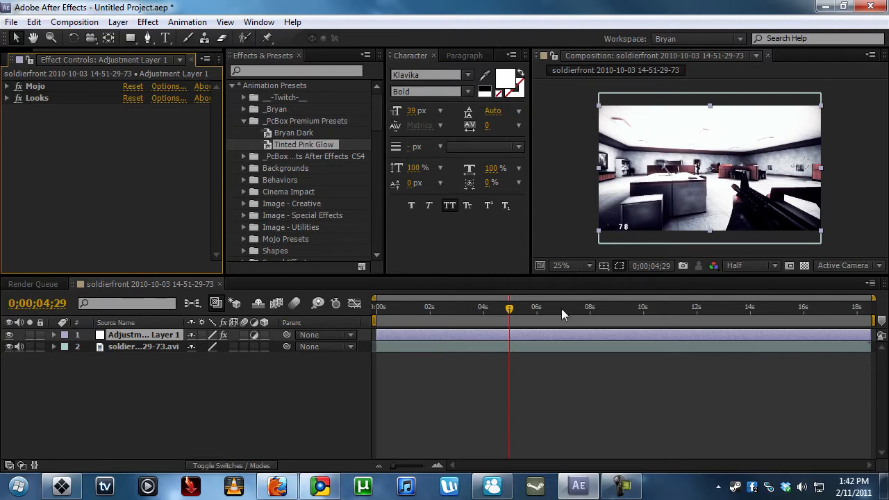
{"action": "left_click_drag", "start_coordinate": [509, 306], "coordinate": [785, 306]}
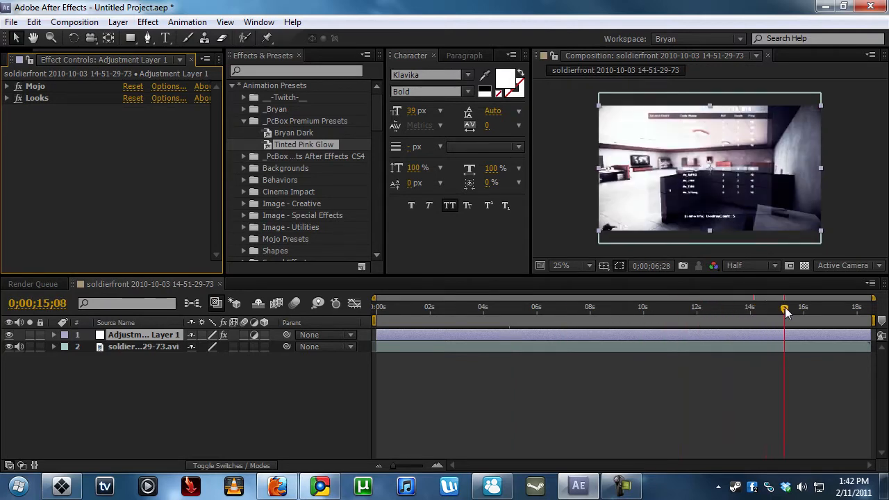
{"action": "left_click_drag", "start_coordinate": [784, 308], "coordinate": [673, 308]}
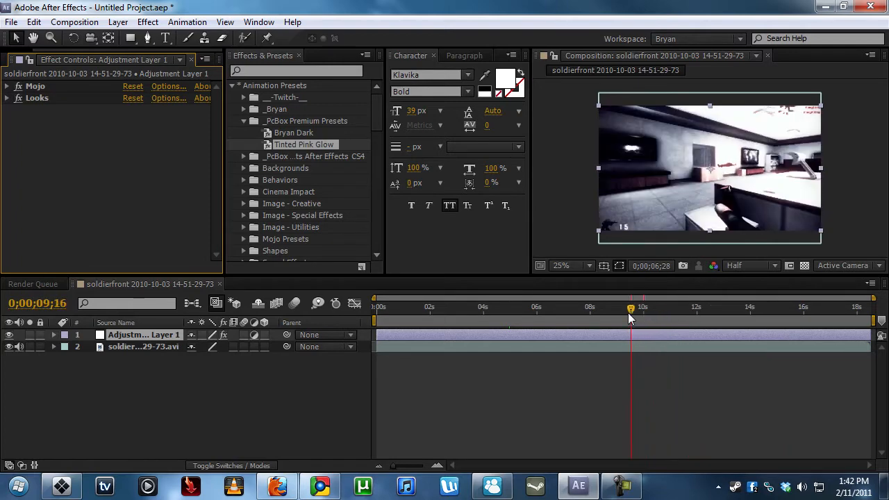
{"action": "left_click_drag", "start_coordinate": [629, 312], "coordinate": [602, 312]}
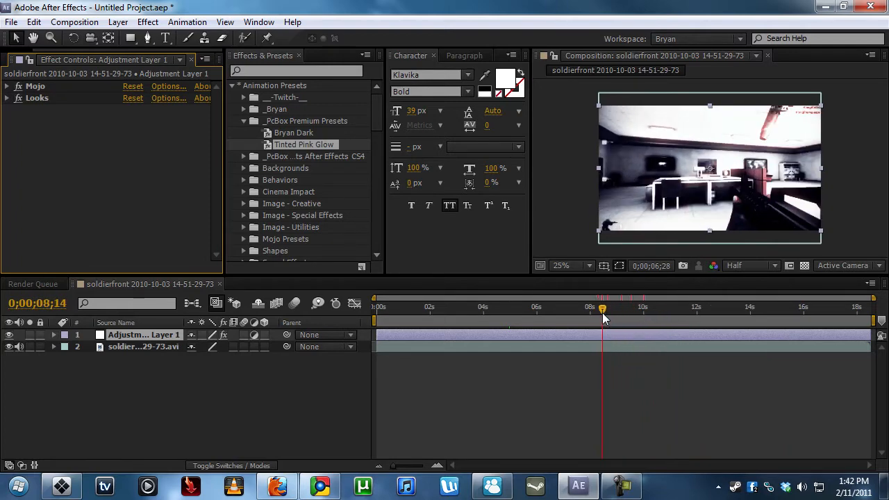
{"action": "left_click", "coordinate": [600, 306]}
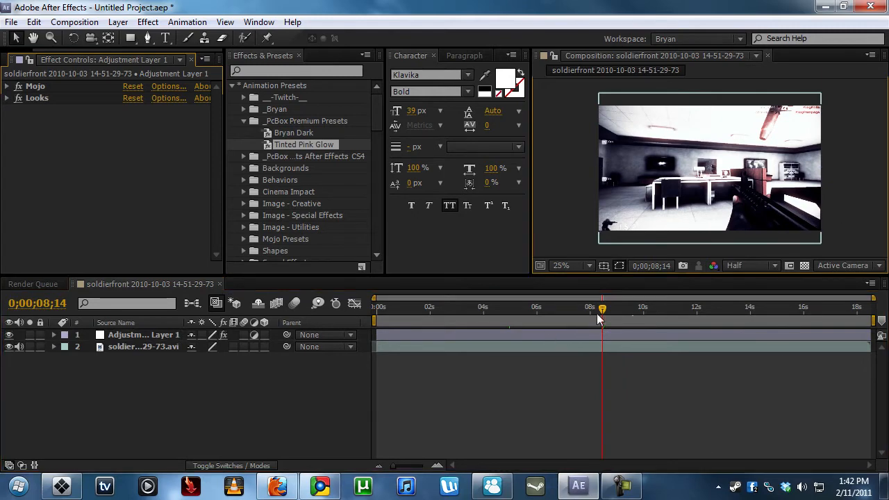
{"action": "mouse_move", "coordinate": [463, 384]}
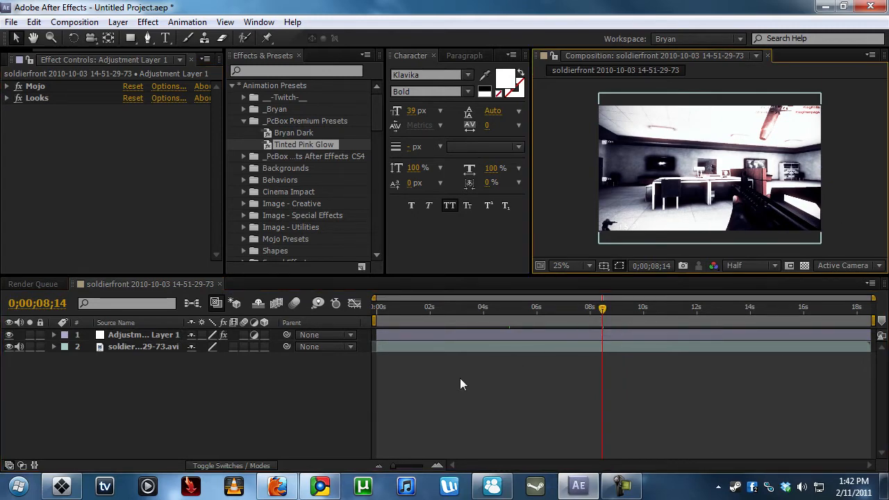
{"action": "left_click_drag", "start_coordinate": [602, 308], "coordinate": [614, 308]}
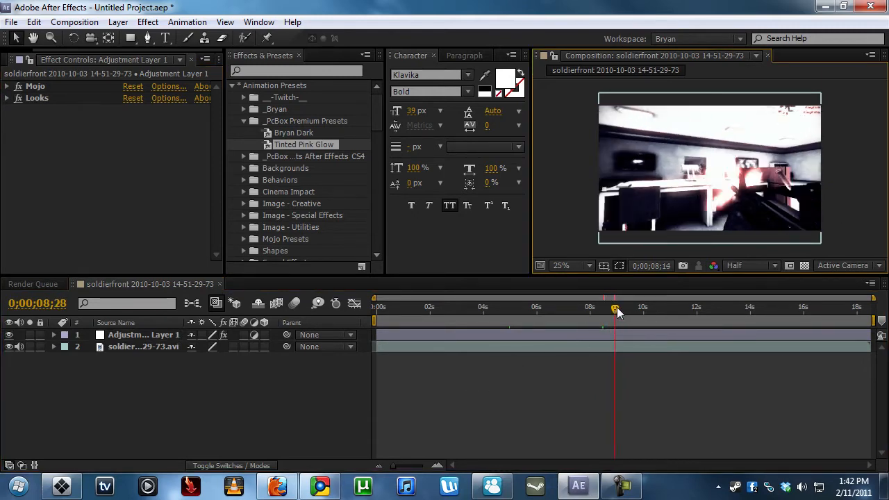
{"action": "left_click_drag", "start_coordinate": [613, 307], "coordinate": [653, 306]}
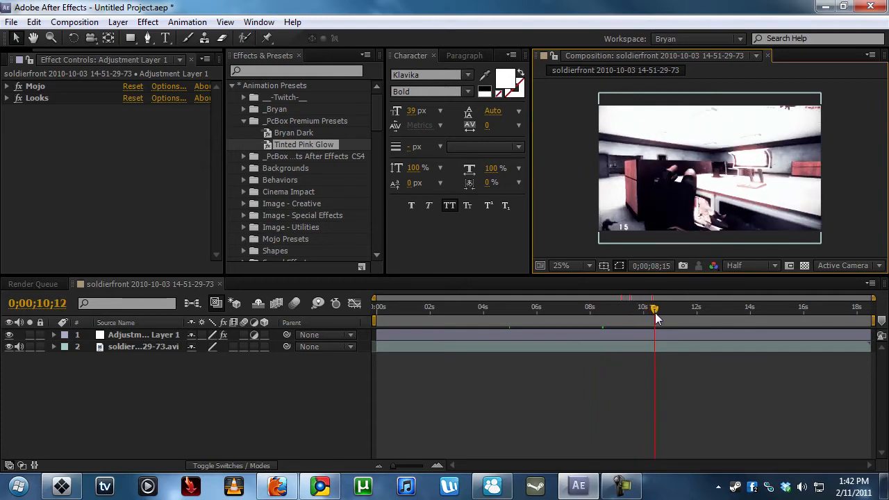
{"action": "left_click_drag", "start_coordinate": [653, 312], "coordinate": [661, 312]}
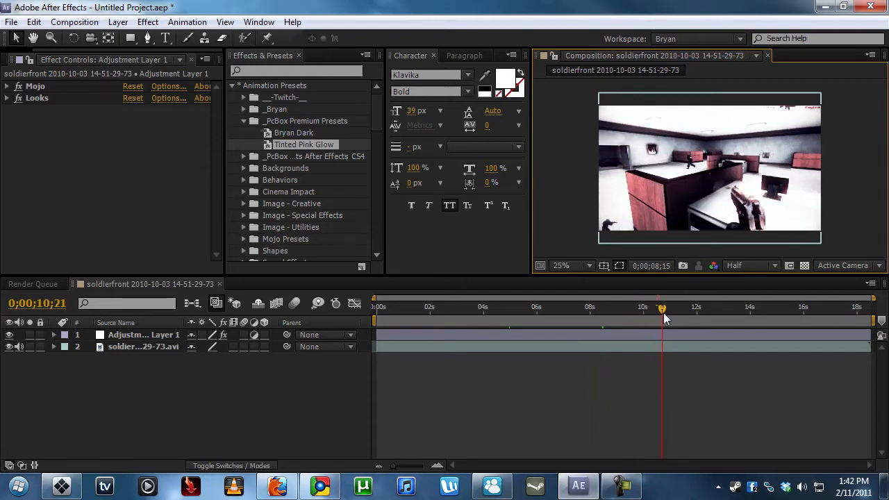
{"action": "left_click_drag", "start_coordinate": [661, 307], "coordinate": [664, 307]}
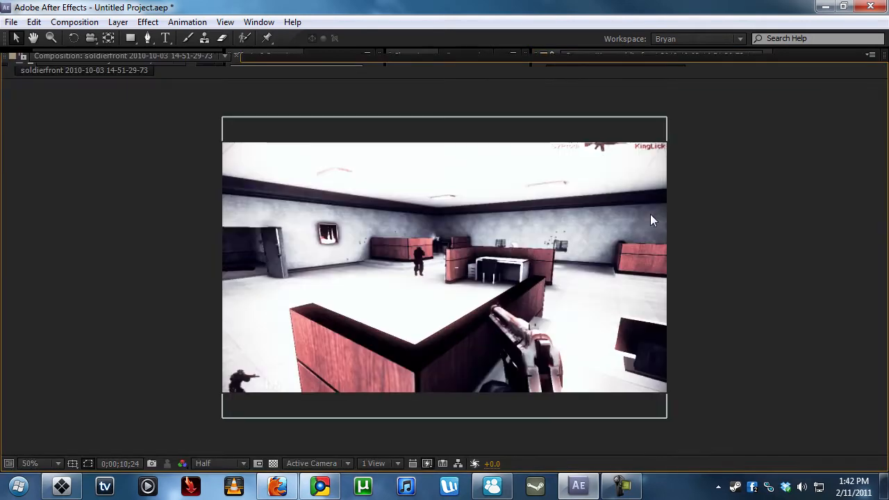
Restore the maximized Composition panel and set the viewer Resolution to Half.
{"action": "left_click", "coordinate": [219, 463]}
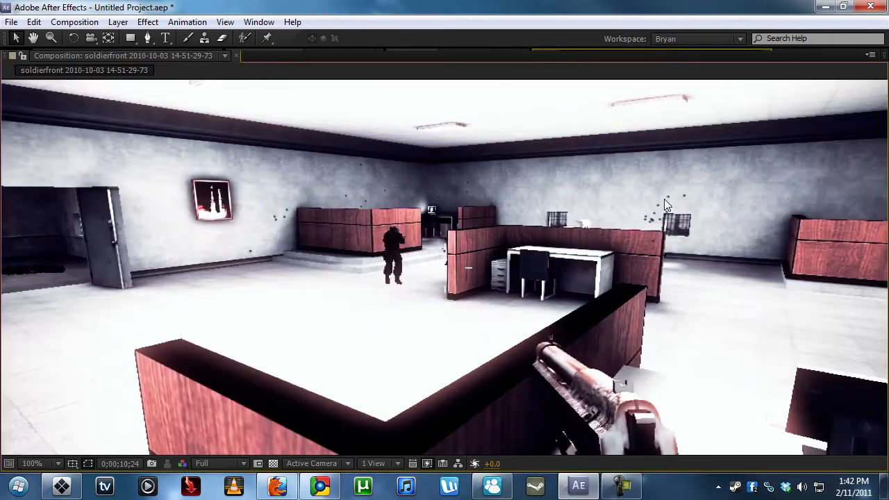
{"action": "mouse_move", "coordinate": [392, 273]}
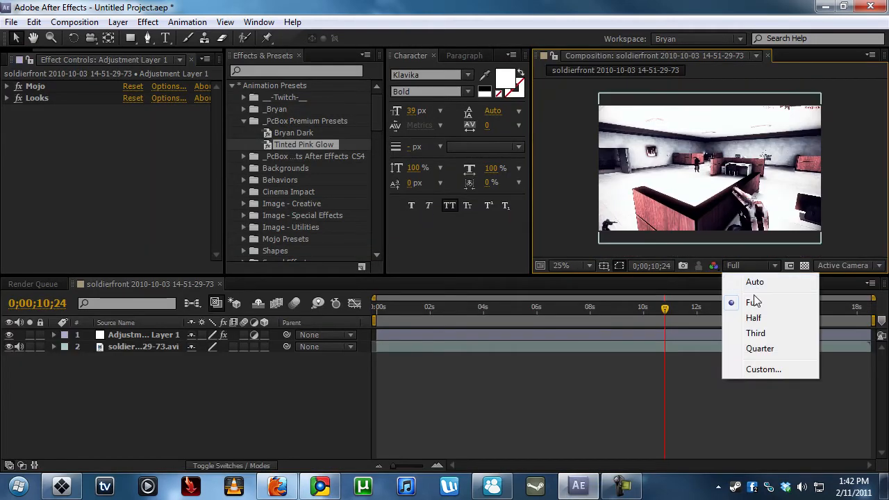
{"action": "left_click", "coordinate": [753, 317]}
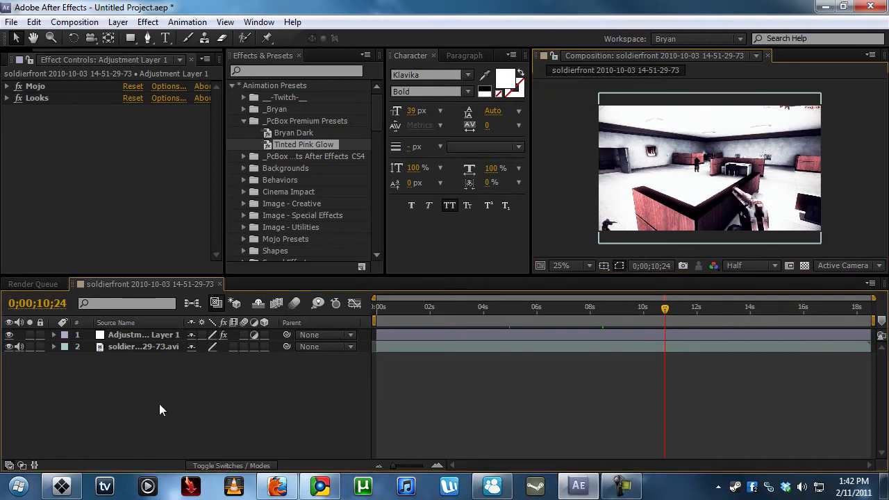
Rename the adjustment layer to 'looks', add the composition to the render queue, and open its Lossless output module.
{"action": "double_click", "coordinate": [143, 334]}
{"action": "type", "text": "looks"}
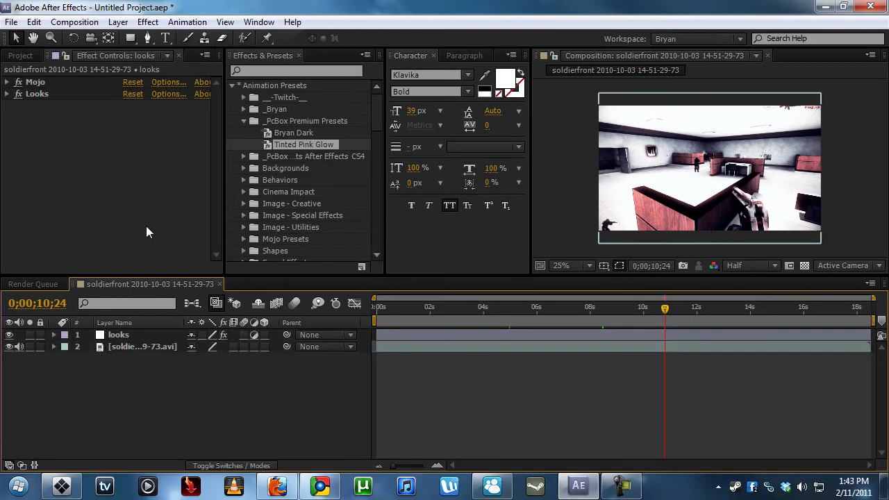
{"action": "mouse_move", "coordinate": [183, 404]}
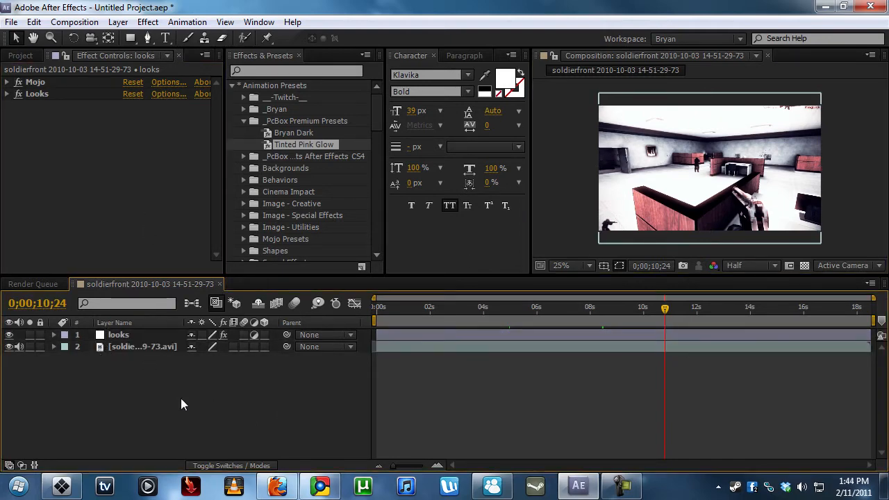
{"action": "left_click", "coordinate": [74, 21]}
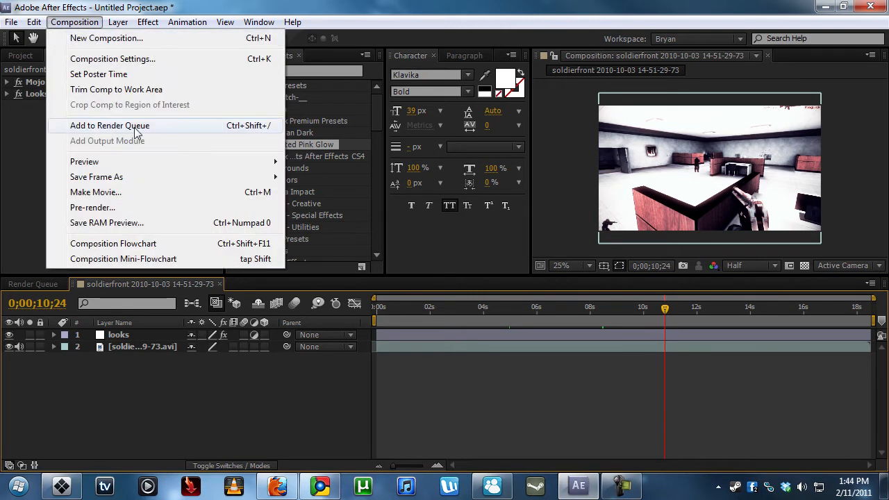
{"action": "left_click", "coordinate": [109, 125]}
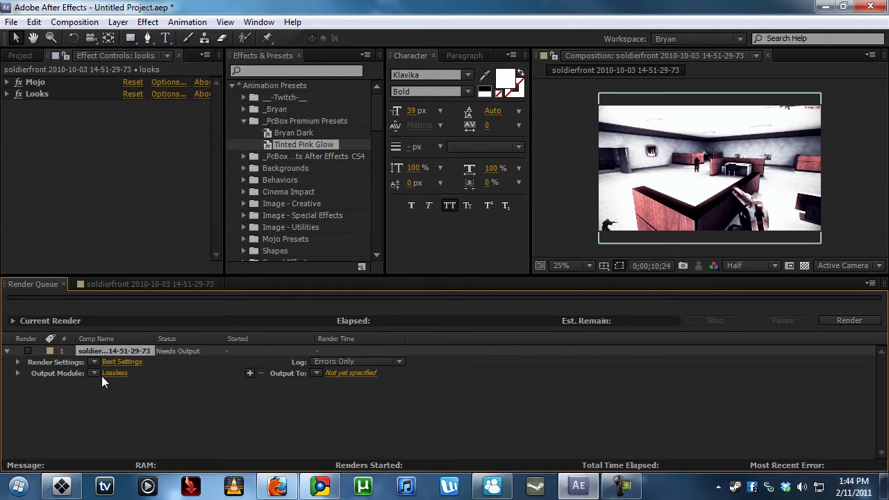
{"action": "mouse_move", "coordinate": [115, 373]}
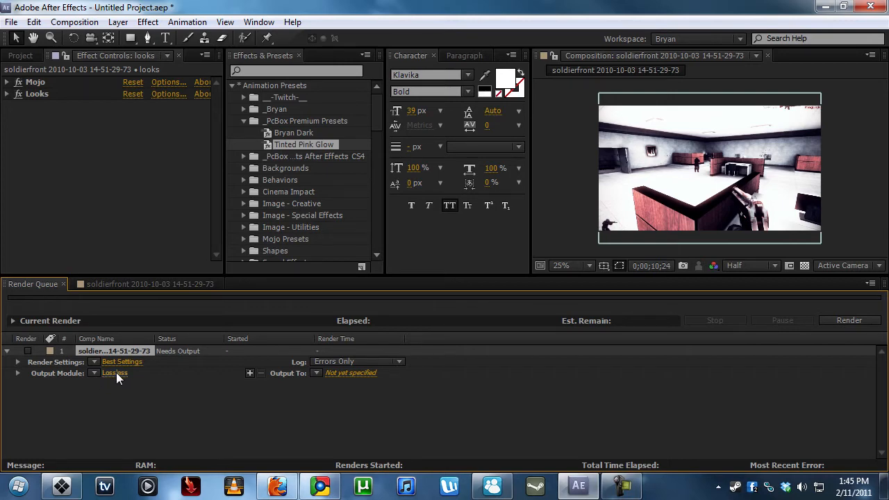
{"action": "left_click", "coordinate": [115, 373]}
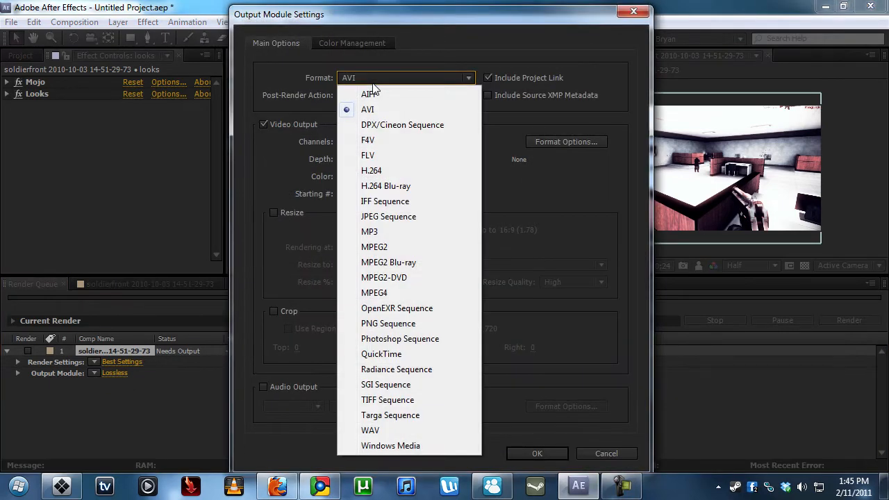
Set the output to QuickTime with Photo - JPEG codec and 44.100 kHz audio output enabled.
{"action": "left_click", "coordinate": [381, 353]}
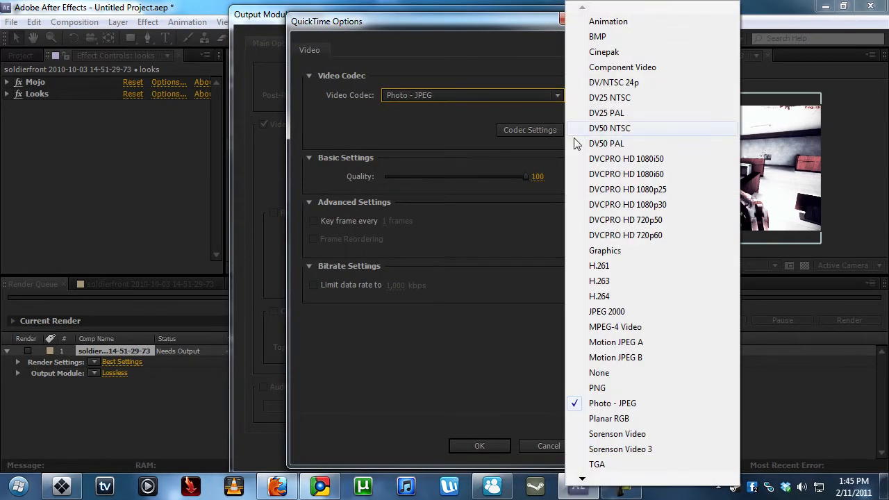
{"action": "left_click", "coordinate": [611, 402]}
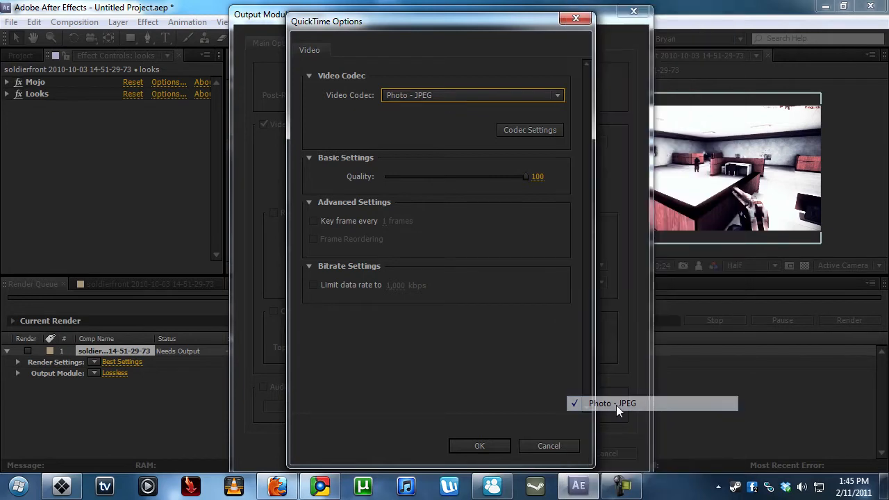
{"action": "left_click_drag", "start_coordinate": [525, 176], "coordinate": [463, 177]}
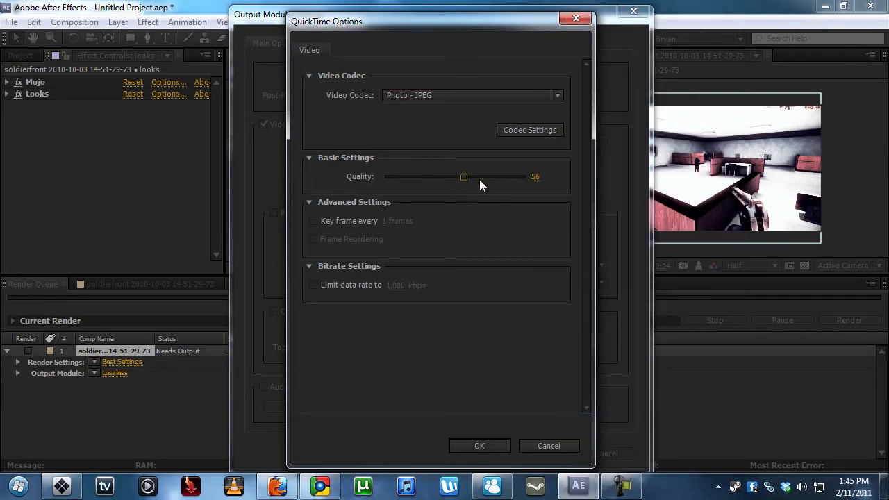
{"action": "left_click_drag", "start_coordinate": [463, 176], "coordinate": [486, 177]}
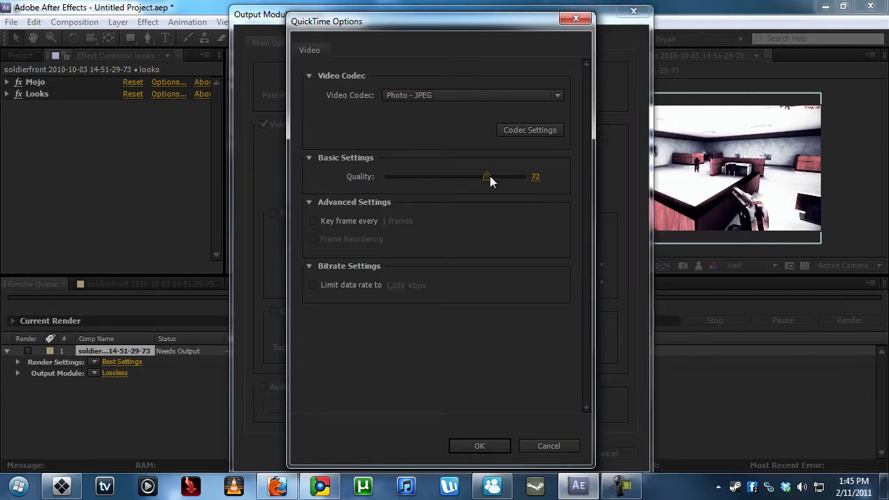
{"action": "left_click", "coordinate": [479, 445]}
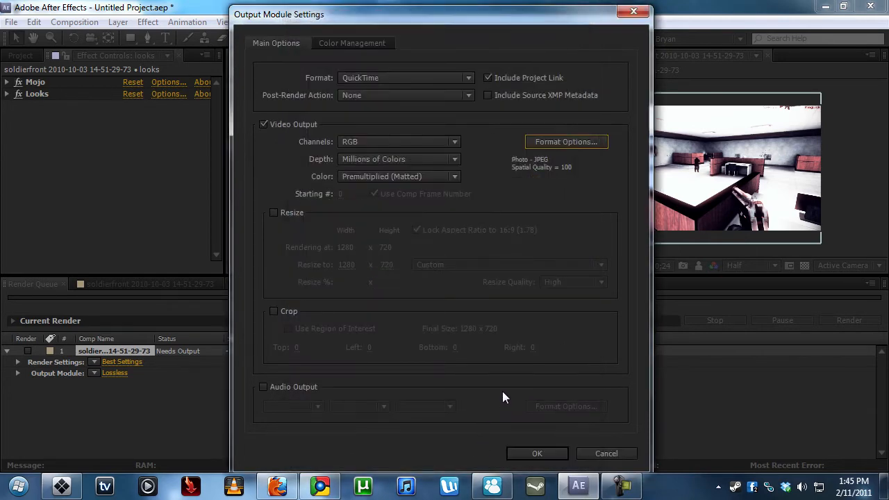
{"action": "mouse_move", "coordinate": [287, 391]}
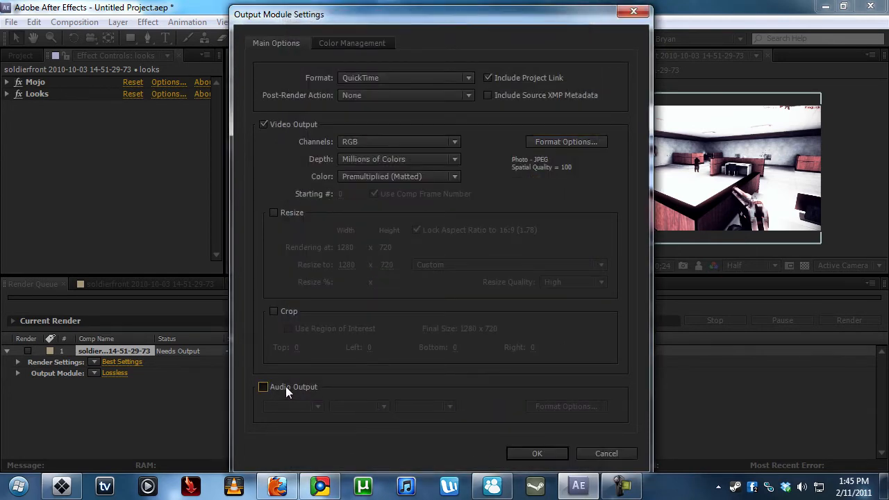
{"action": "left_click", "coordinate": [318, 406]}
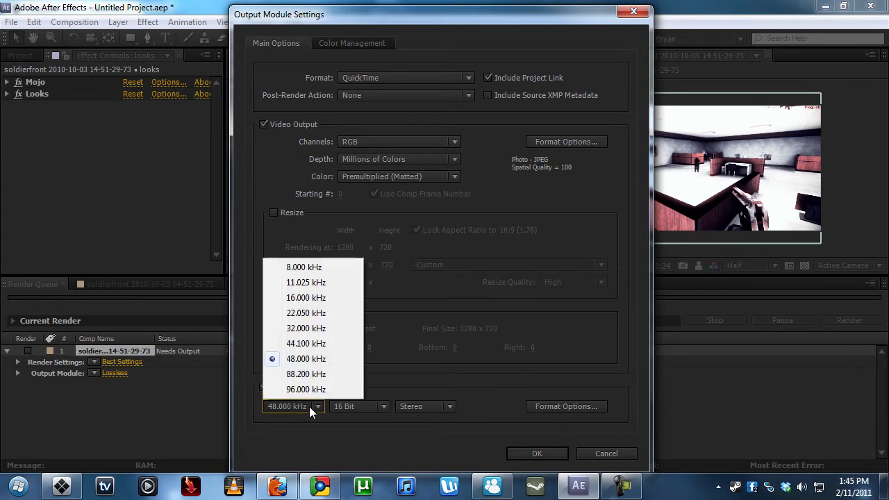
{"action": "left_click", "coordinate": [306, 343]}
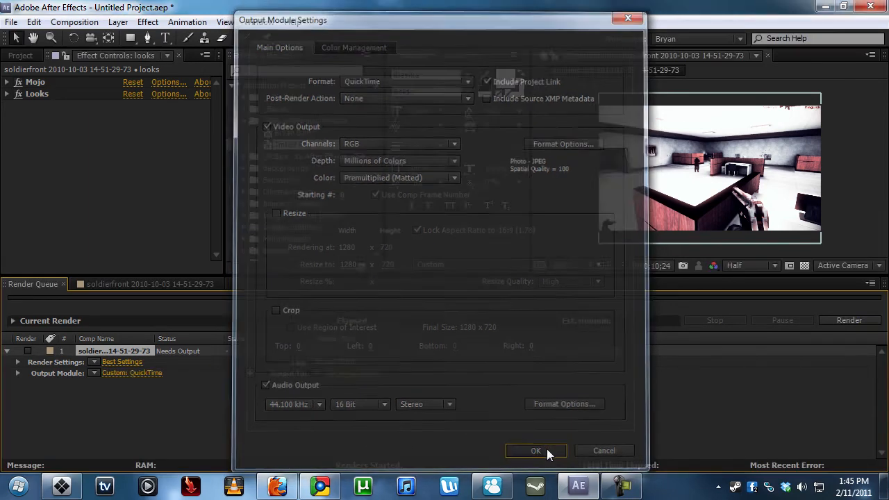
{"action": "left_click", "coordinate": [536, 450]}
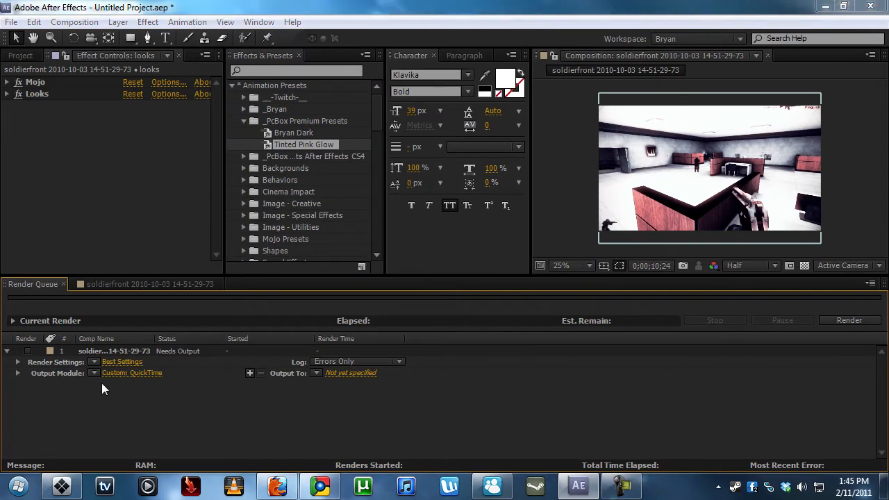
{"action": "mouse_move", "coordinate": [135, 388]}
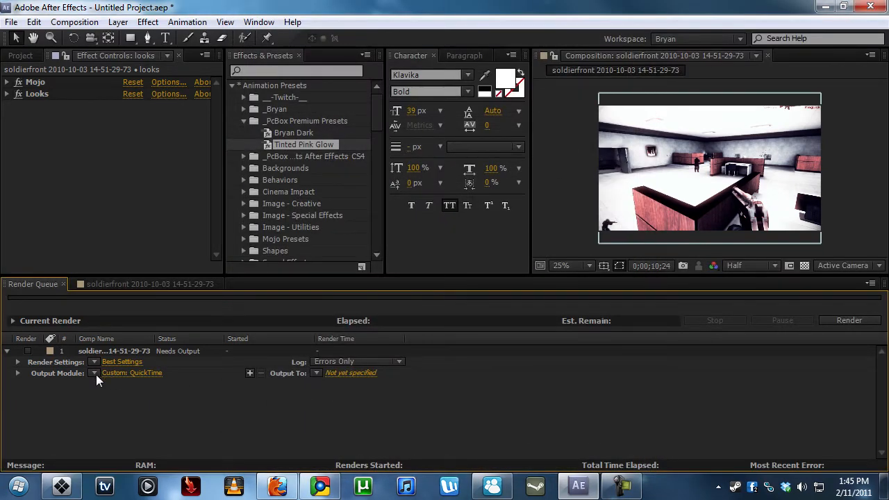
Save the current output settings as template 'QuickTime PhotoJPEG 720p 30fps w/ audio', cancelling the Save All export.
{"action": "left_click", "coordinate": [93, 372]}
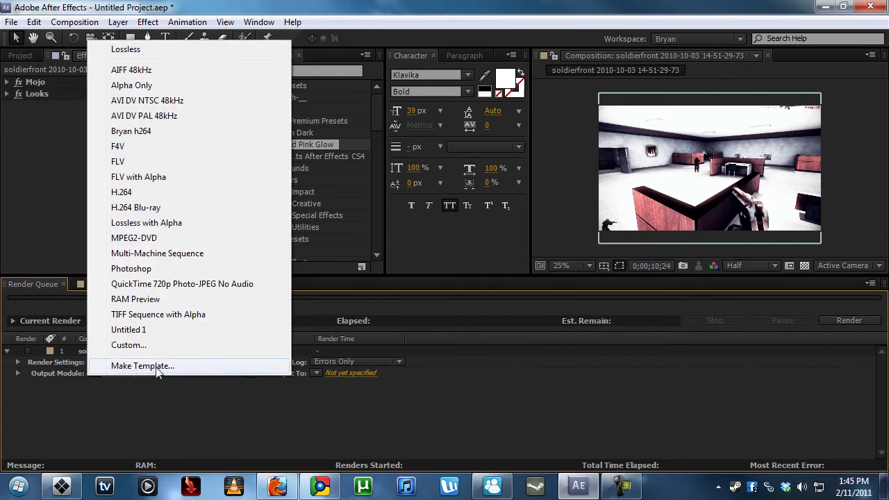
{"action": "left_click", "coordinate": [128, 345]}
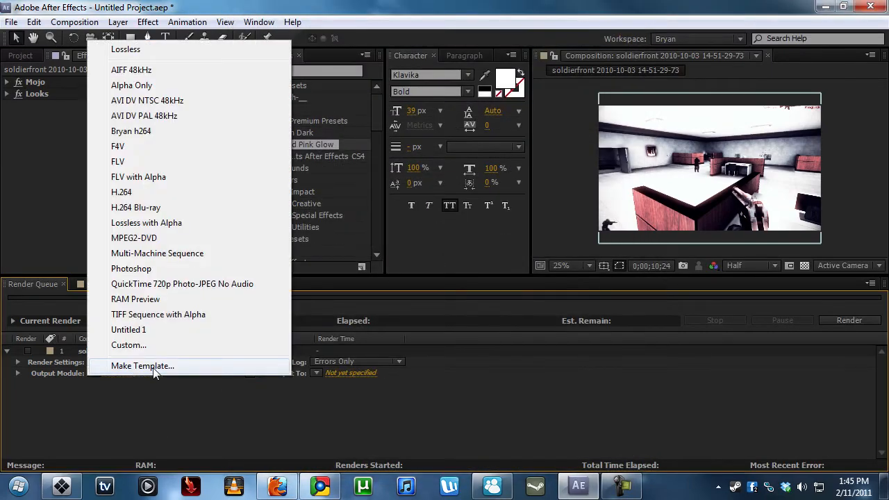
{"action": "left_click", "coordinate": [142, 366]}
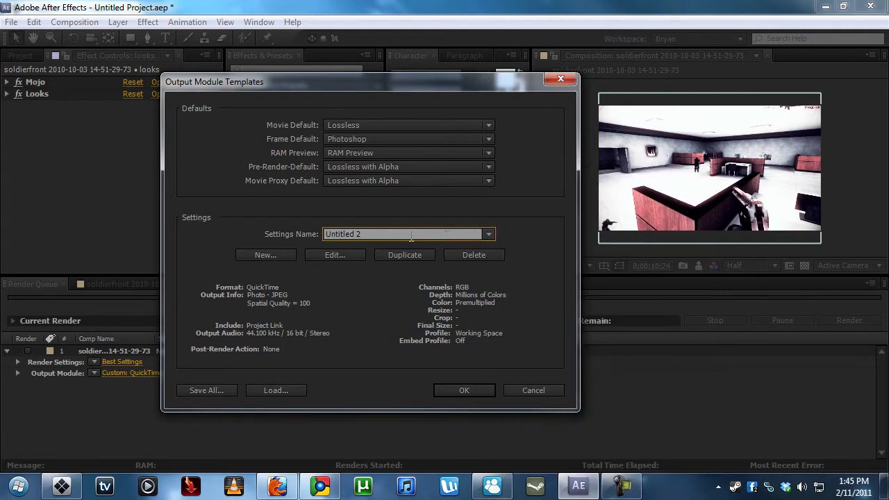
{"action": "triple_click", "coordinate": [410, 233]}
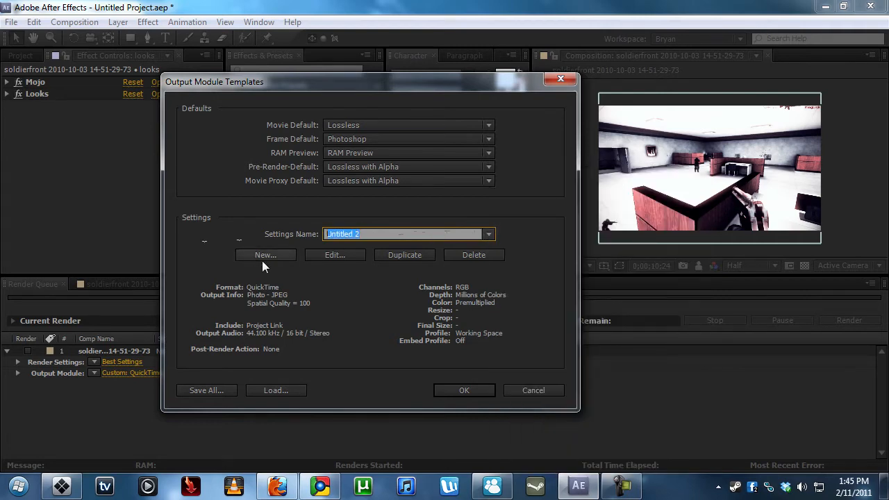
{"action": "type", "text": "Q"}
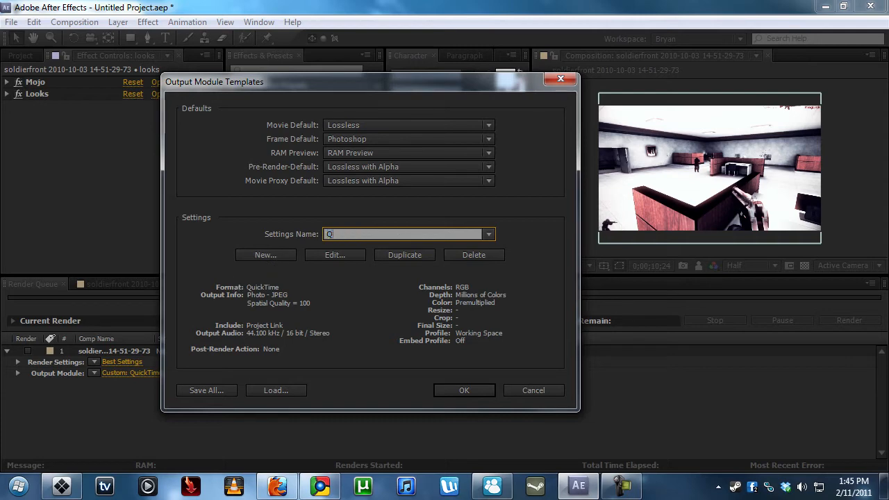
{"action": "type", "text": "uickTime PhotoJEPG"}
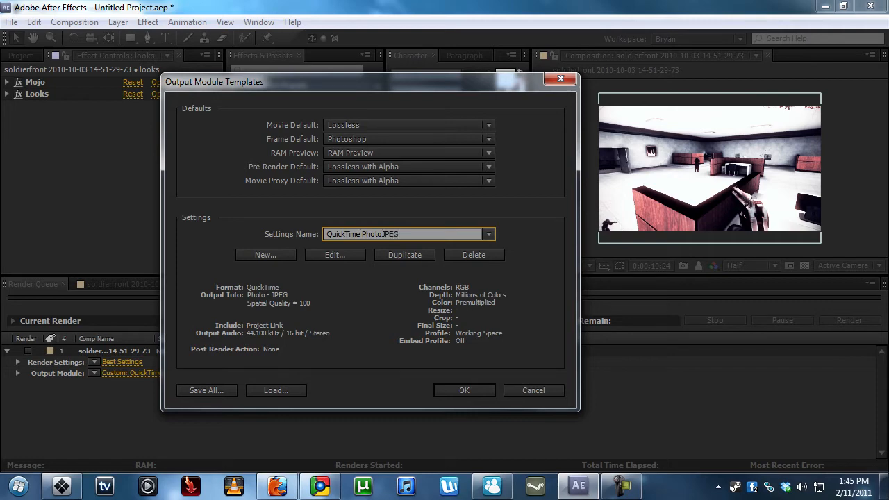
{"action": "type", "text": "720p 30fps w/ audio"}
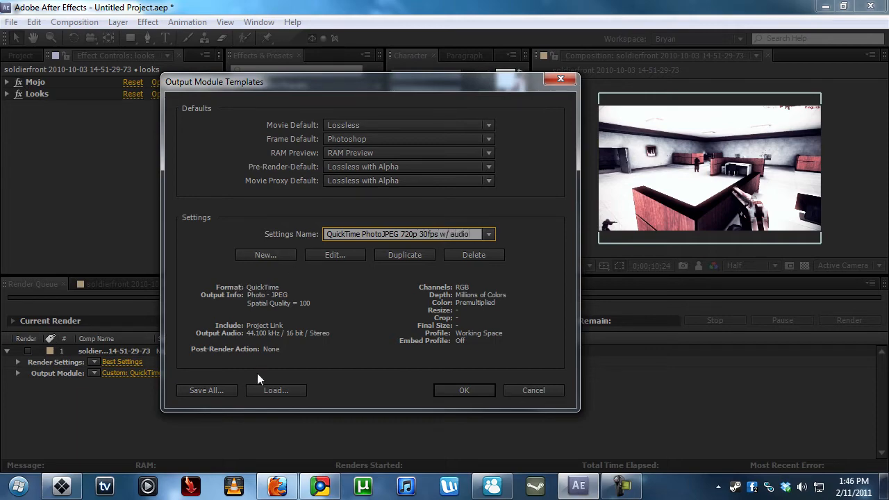
{"action": "left_click", "coordinate": [206, 389]}
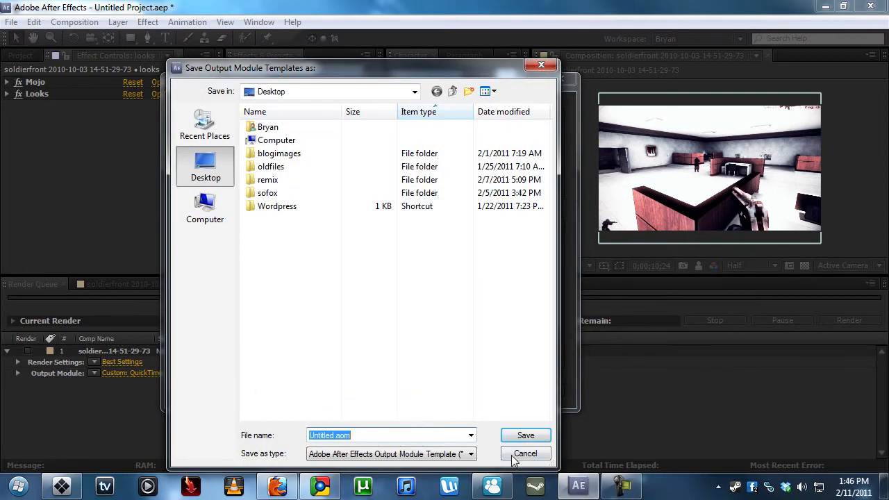
{"action": "left_click", "coordinate": [525, 452]}
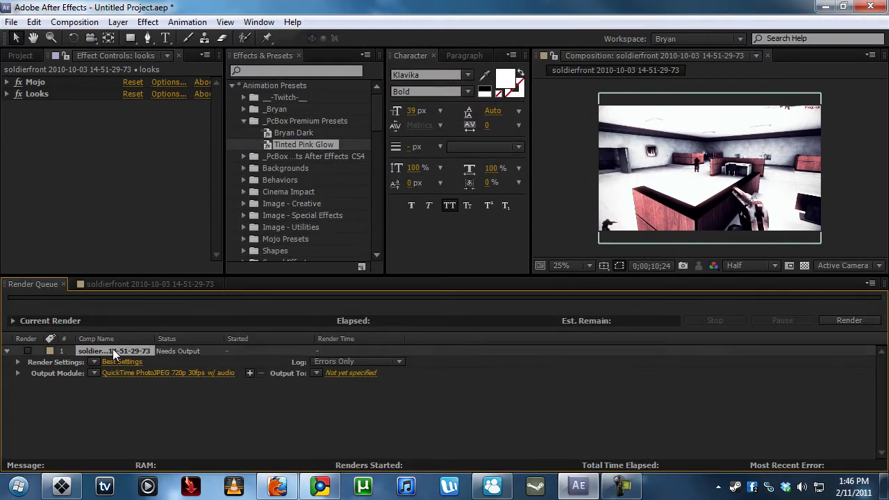
Add the composition to the render queue and apply the 'QuickTime PhotoJPEG 720p 30fps w/ audio' template.
{"action": "left_click", "coordinate": [149, 284]}
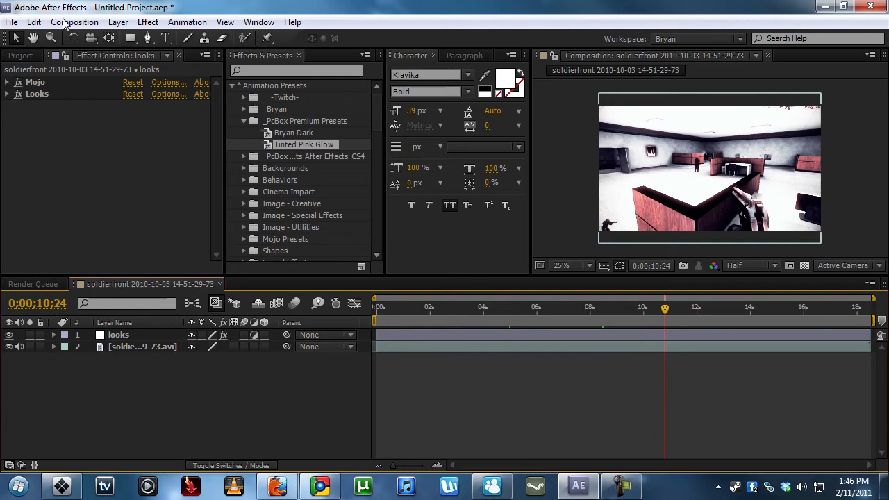
{"action": "left_click", "coordinate": [74, 21]}
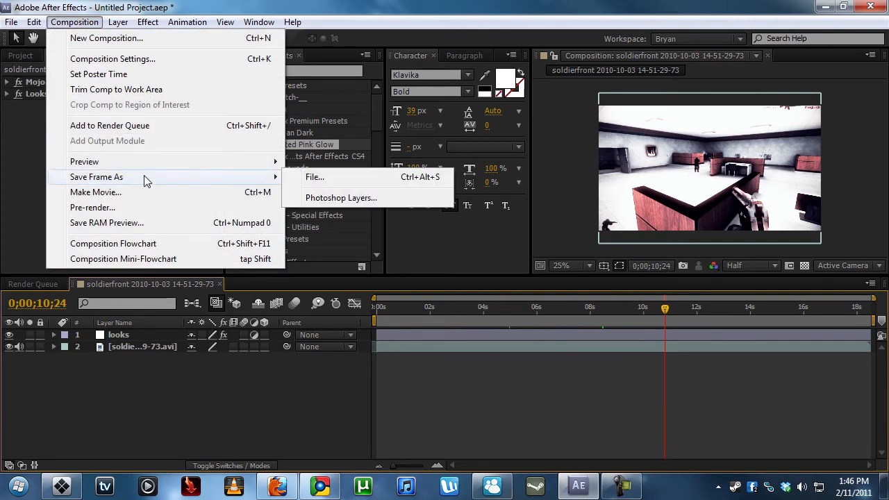
{"action": "left_click", "coordinate": [109, 125]}
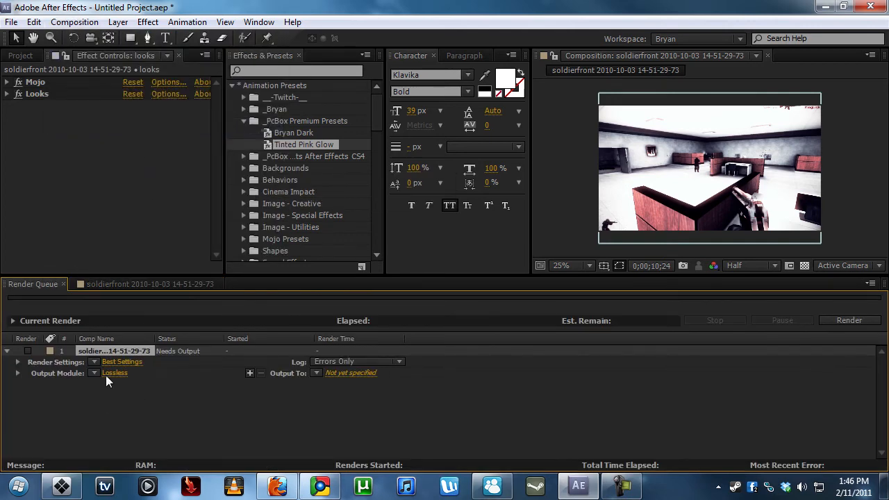
{"action": "left_click", "coordinate": [115, 373]}
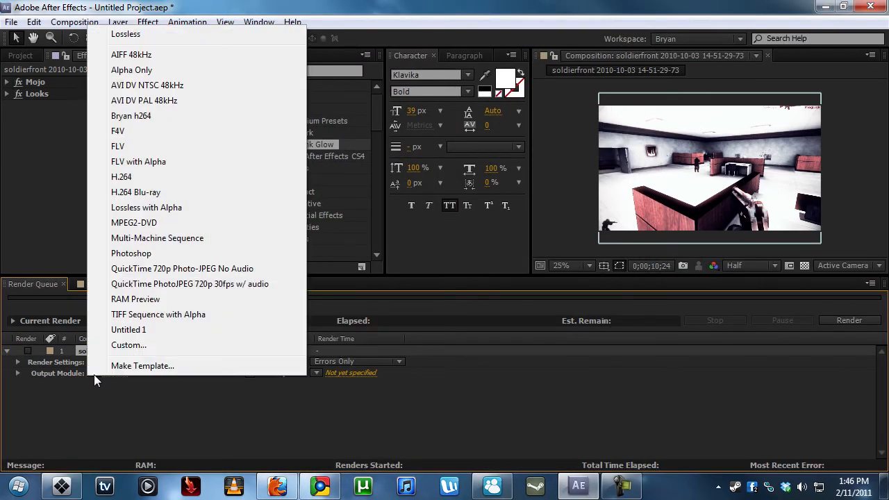
{"action": "mouse_move", "coordinate": [189, 283]}
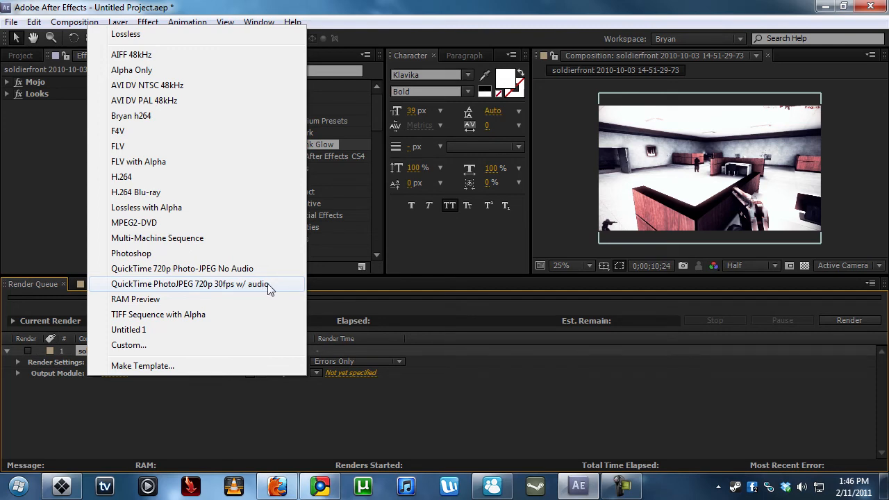
{"action": "left_click", "coordinate": [190, 284]}
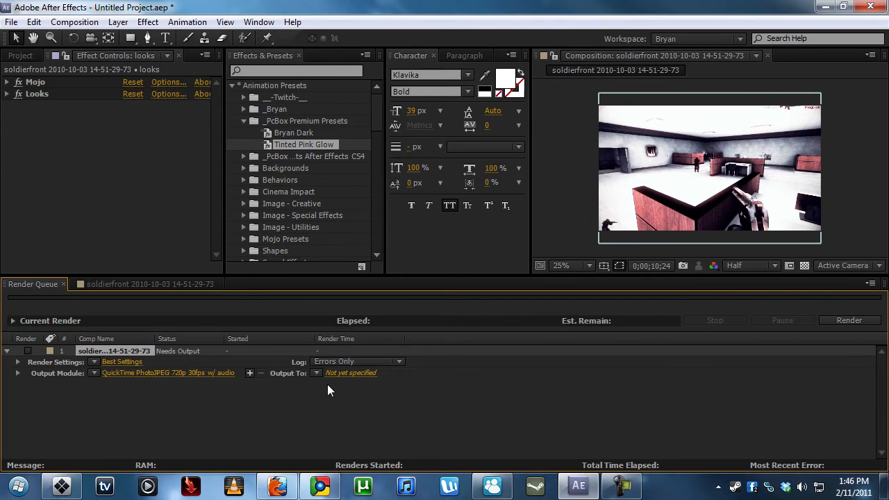
Set the render output to awesomeclip in a new Desktop folder named renders.
{"action": "left_click", "coordinate": [350, 373]}
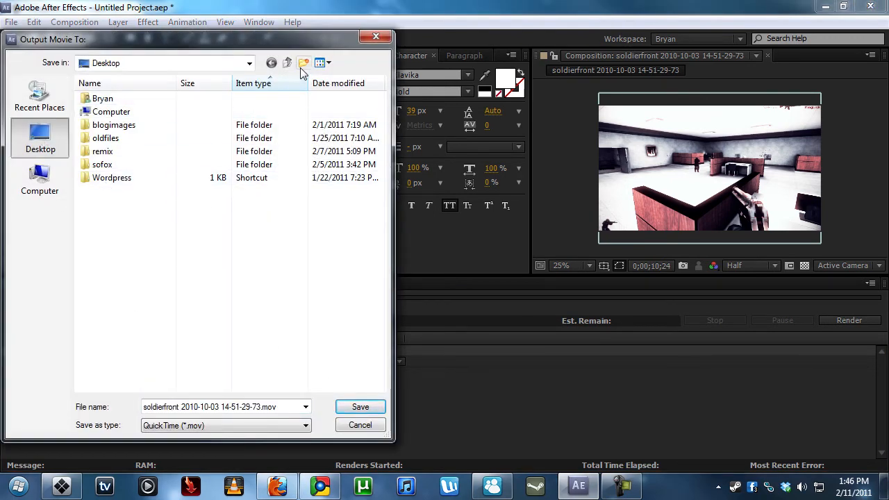
{"action": "left_click", "coordinate": [303, 63]}
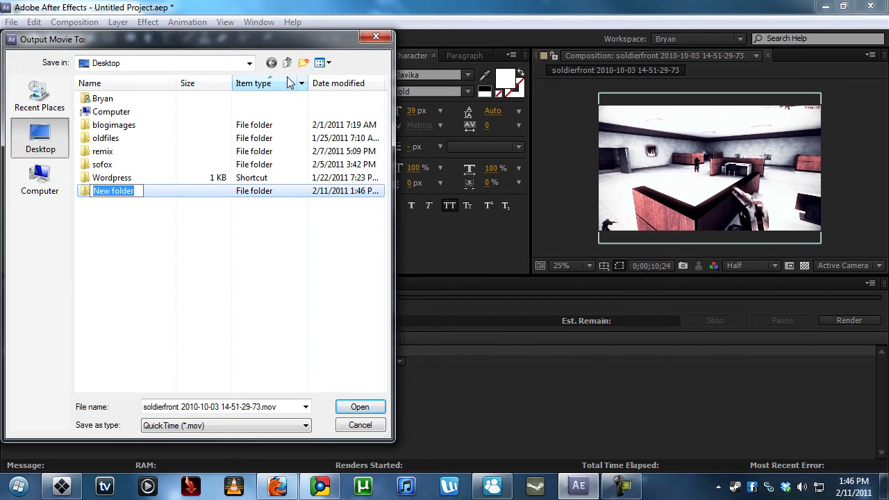
{"action": "double_click", "coordinate": [113, 190]}
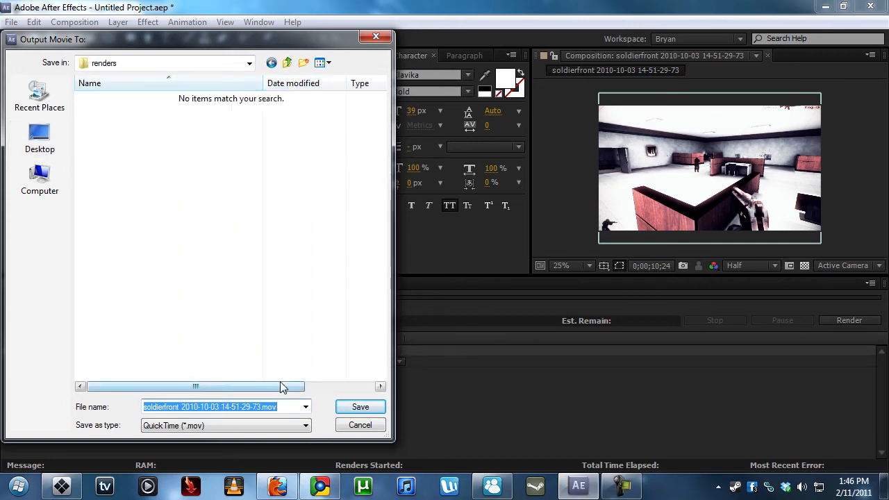
{"action": "type", "text": "awesm"}
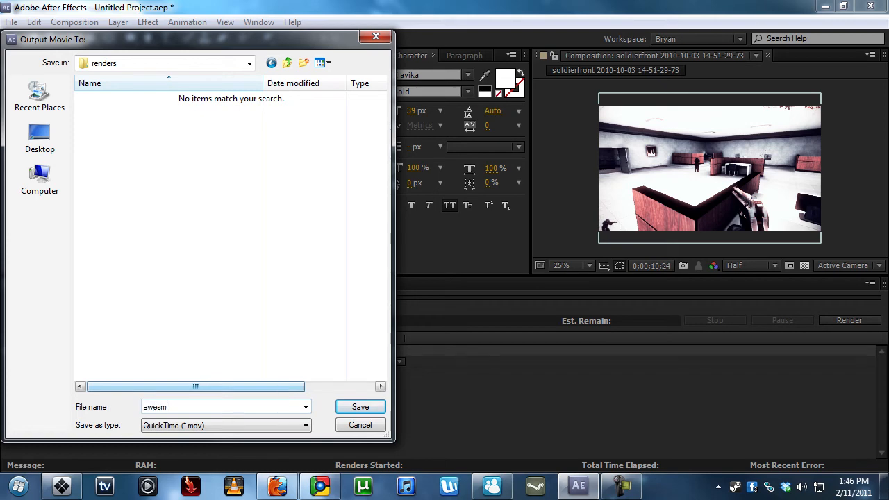
{"action": "type", "text": "omeclip"}
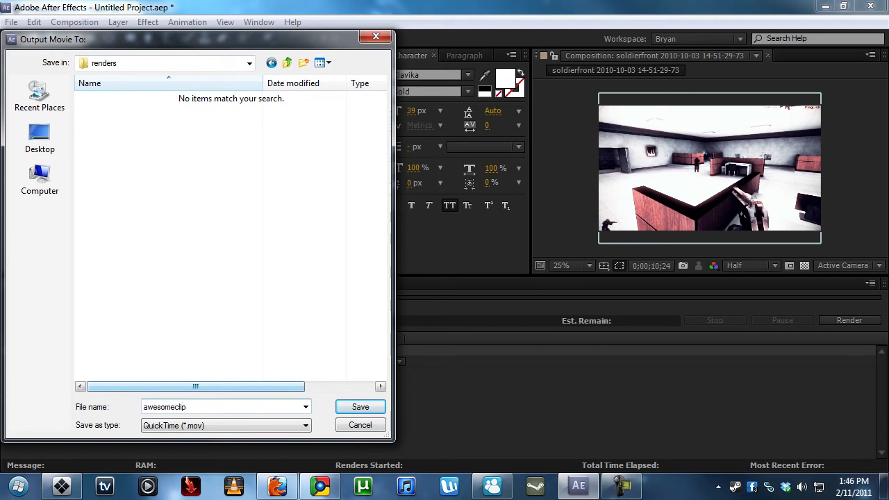
{"action": "left_click", "coordinate": [360, 406]}
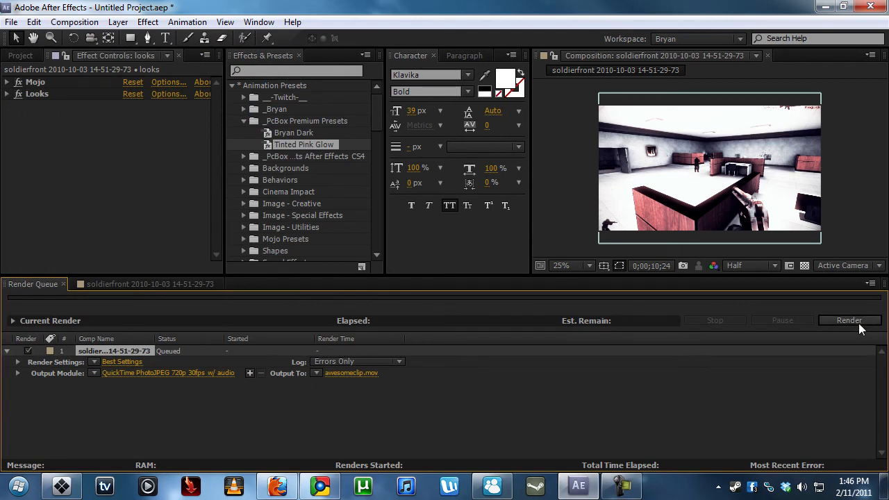
Render the soldierfront composition to awesomeclip.mov and minimize Firefox to watch progress.
{"action": "left_click", "coordinate": [849, 320]}
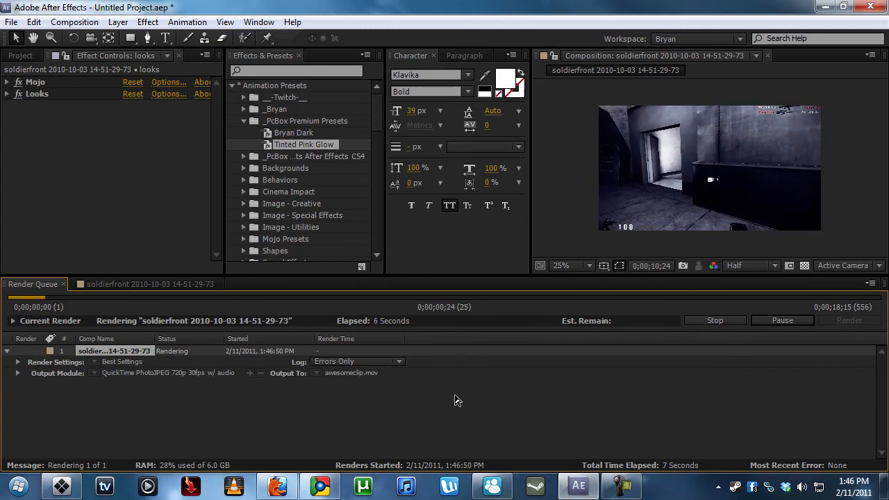
{"action": "mouse_move", "coordinate": [320, 485]}
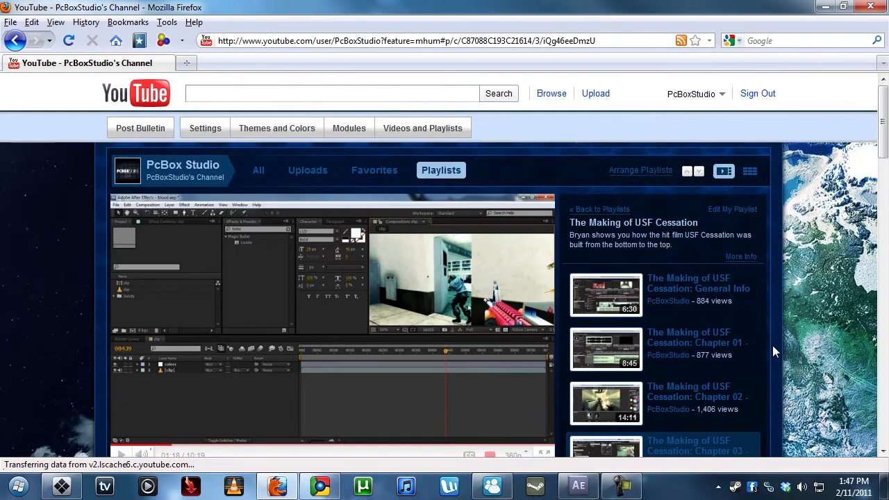
{"action": "mouse_move", "coordinate": [859, 29]}
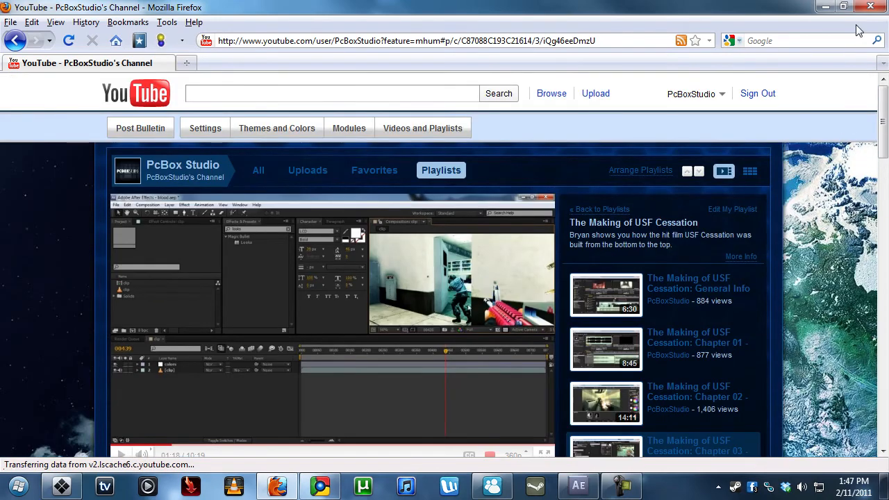
{"action": "left_click", "coordinate": [578, 486]}
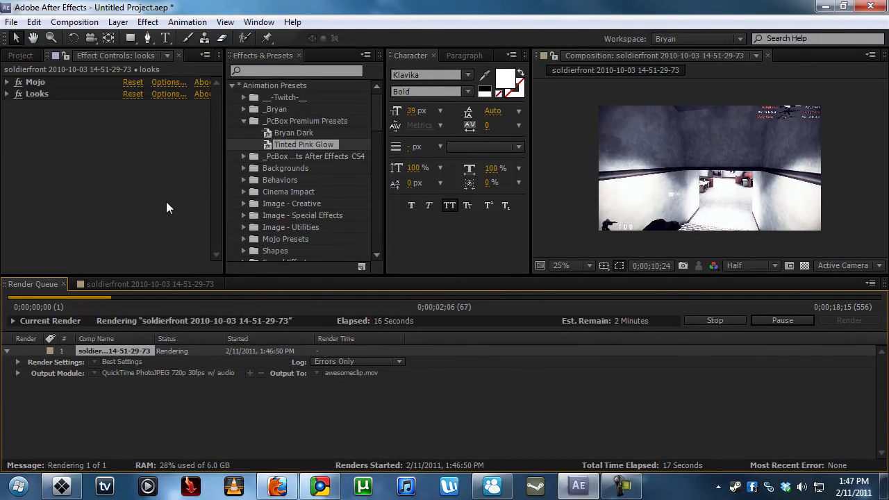